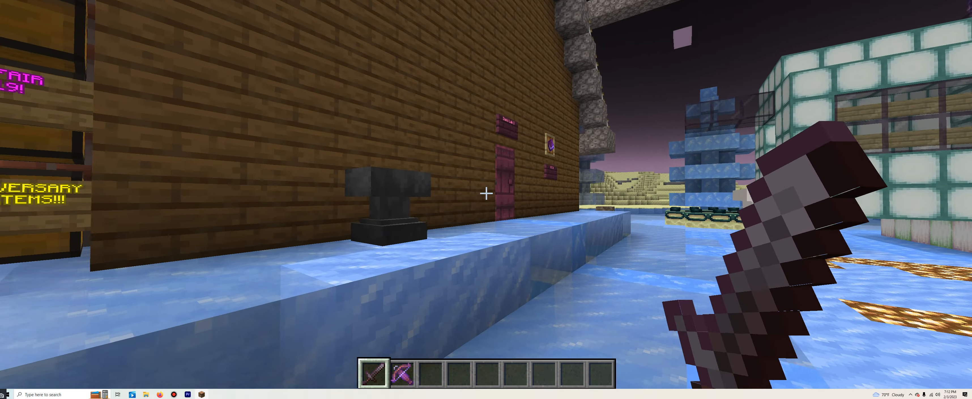
# Pick up the anniversary announcement book into the hotbar near the lab entrance
pyautogui.press('e')
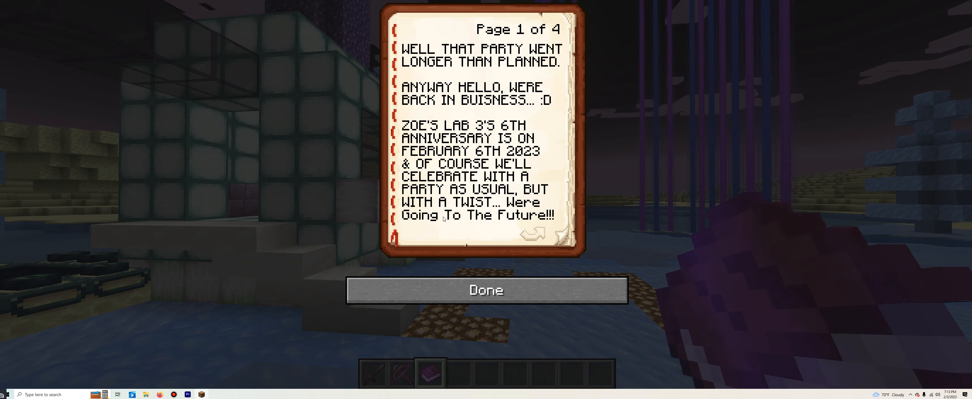
# Page through all four pages of the Zoe's Lab 3 anniversary book and close it
pyautogui.click(532, 234)
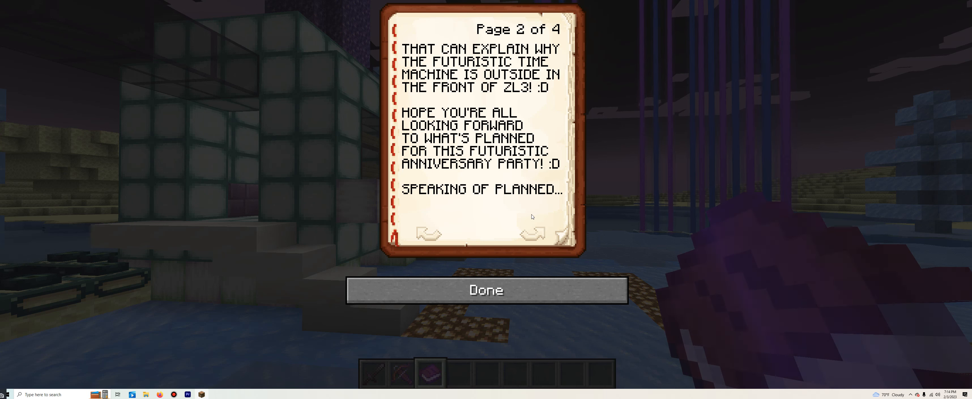
pyautogui.click(532, 234)
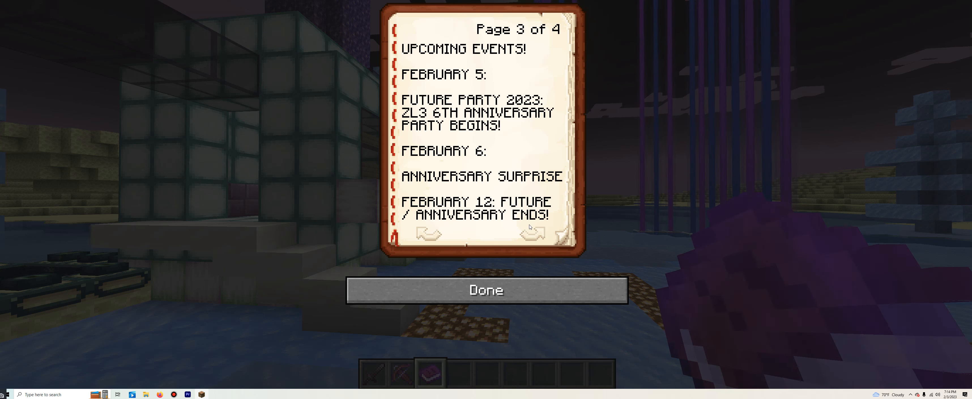
pyautogui.moveTo(529, 227)
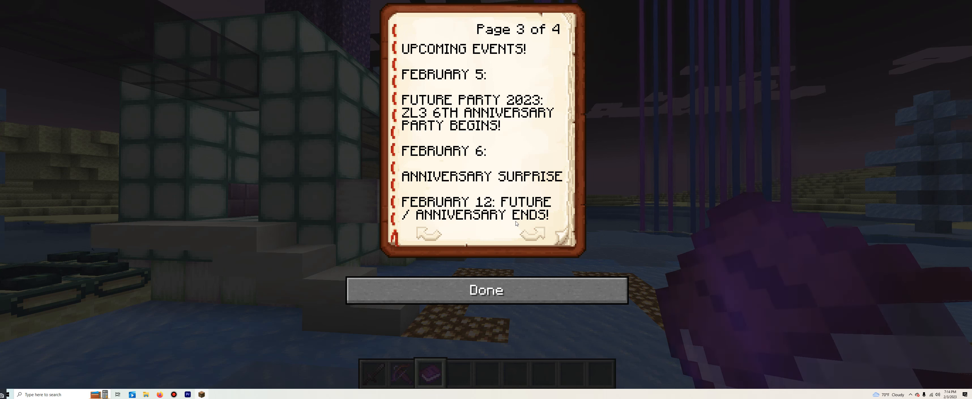
pyautogui.click(533, 234)
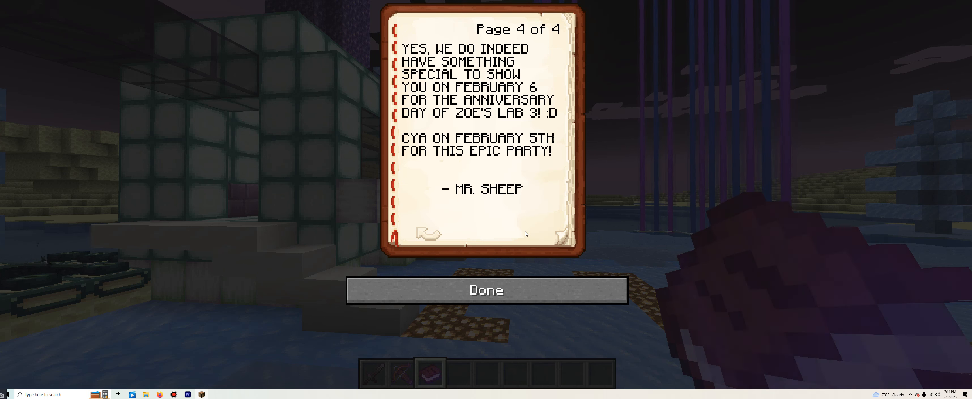
pyautogui.moveTo(438, 38)
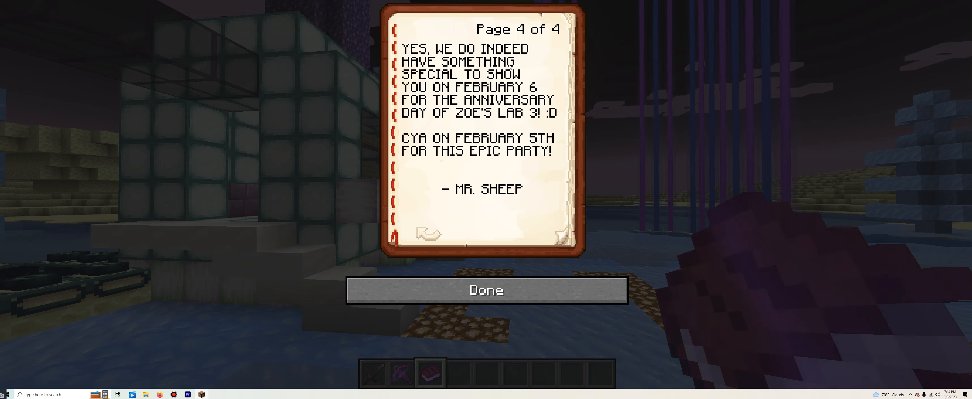
pyautogui.click(486, 289)
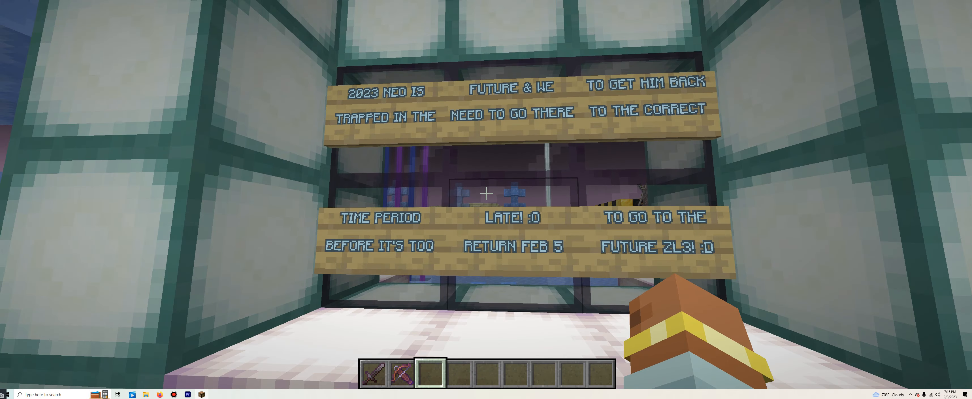
pyautogui.moveTo(486, 185)
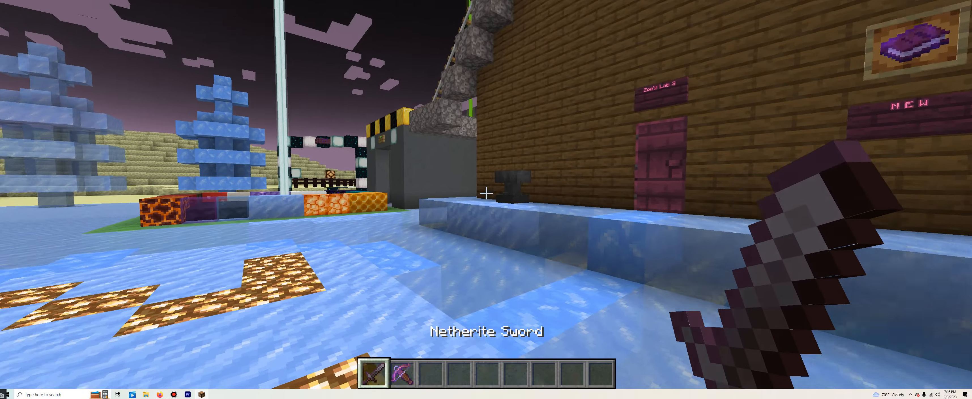
pyautogui.moveTo(487, 198)
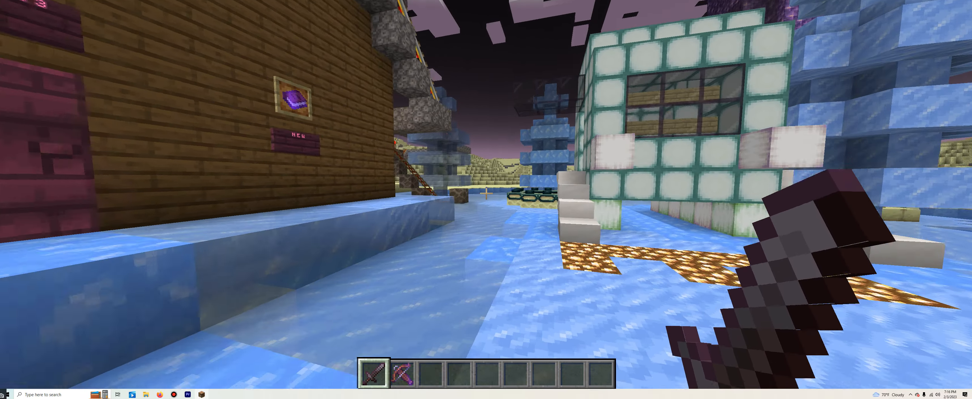
pyautogui.moveTo(486, 199)
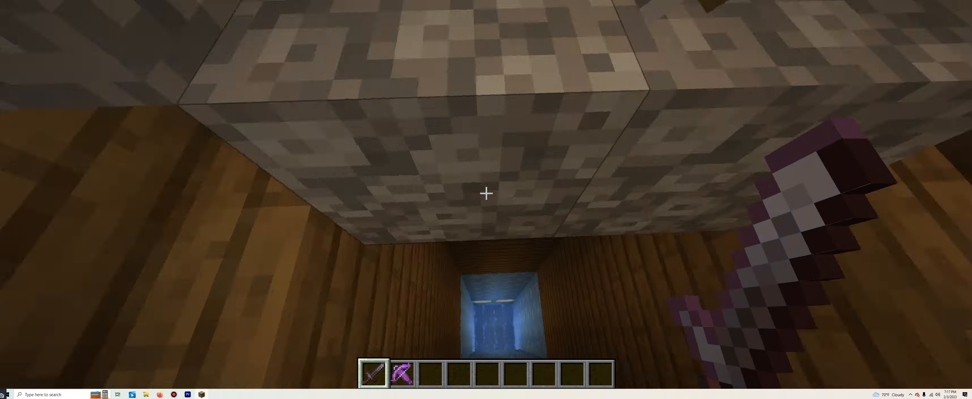
pyautogui.moveTo(487, 194)
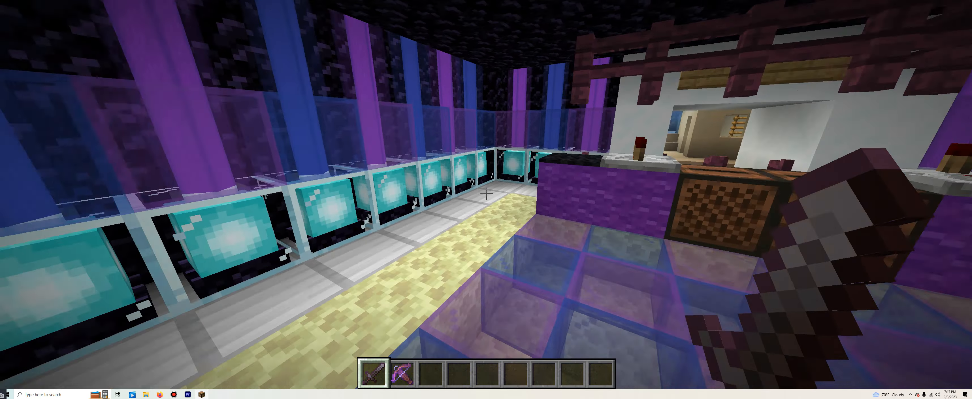
pyautogui.moveTo(486, 199)
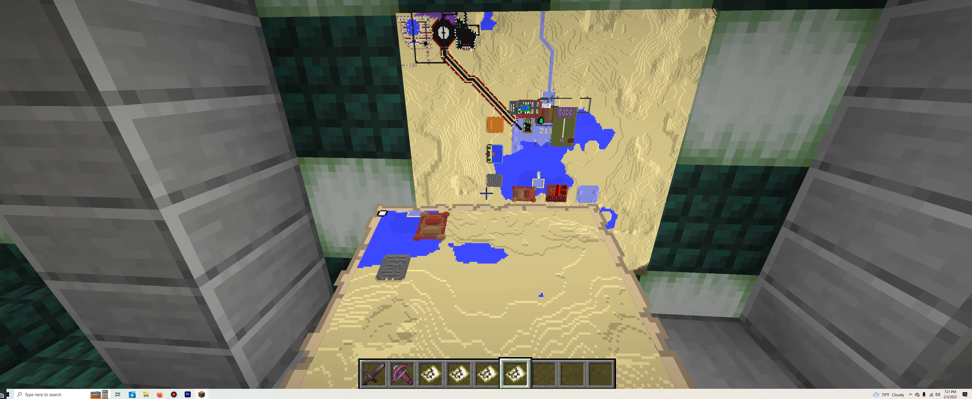
# Check the inventory while looking over the mounted desert maps in the map room
pyautogui.press('e')
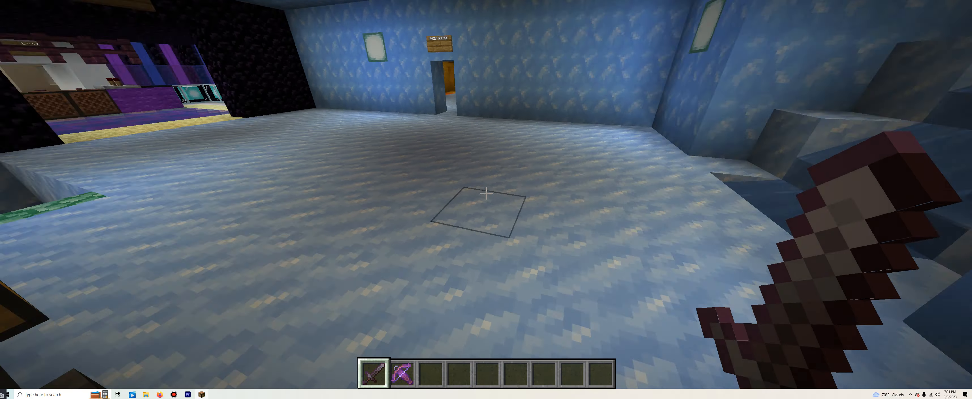
pyautogui.moveTo(486, 193)
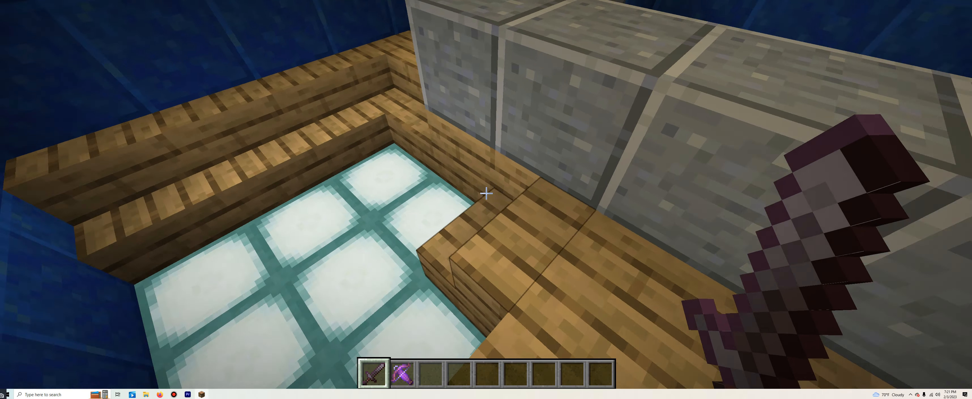
# Check the inventory while crossing the ice-walled hall toward the stairs
pyautogui.press('e')
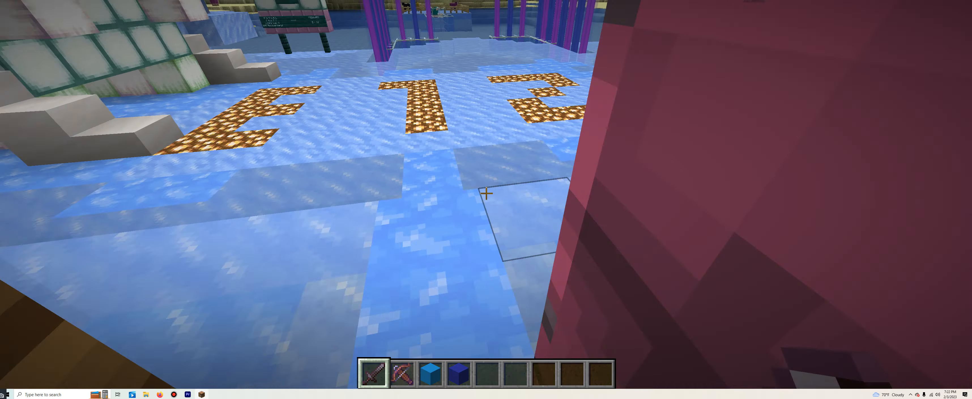
# Clear the blue blocks from the hotbar via the creative inventory, keeping sword and pickaxe
pyautogui.press('e')
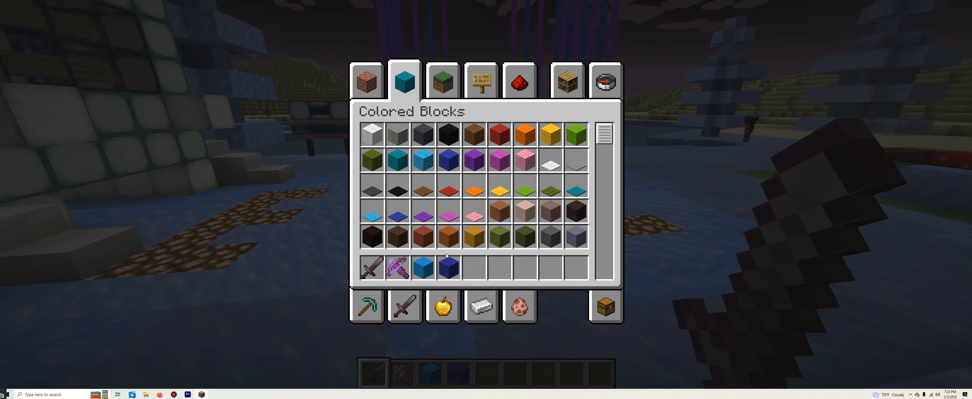
pyautogui.press('Escape')
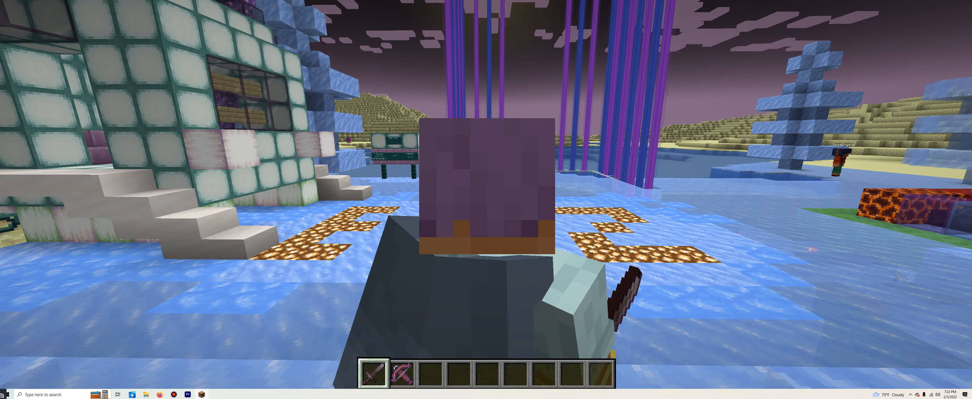